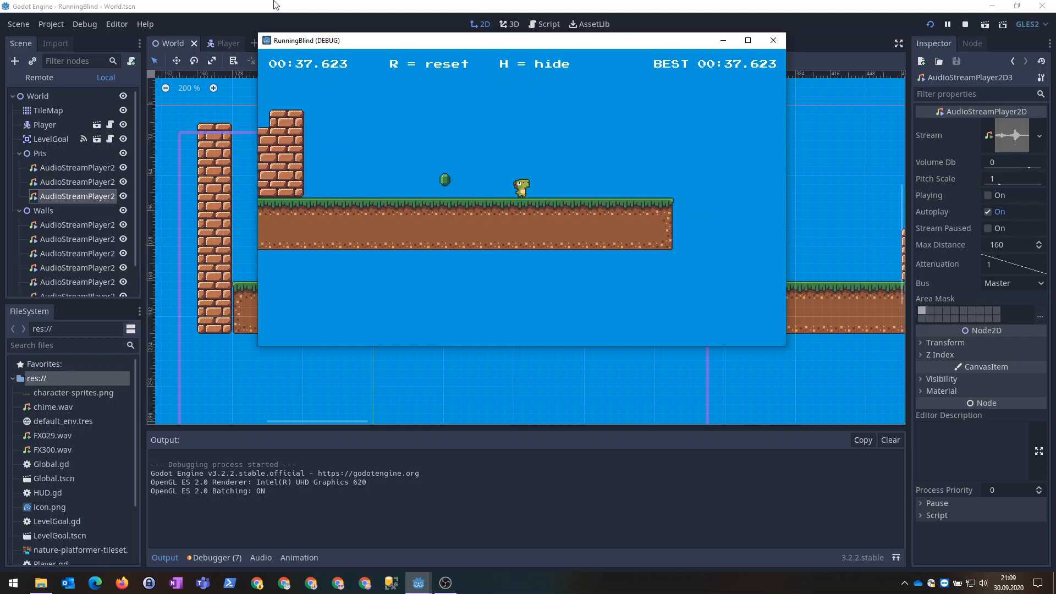
pyautogui.moveTo(667, 71)
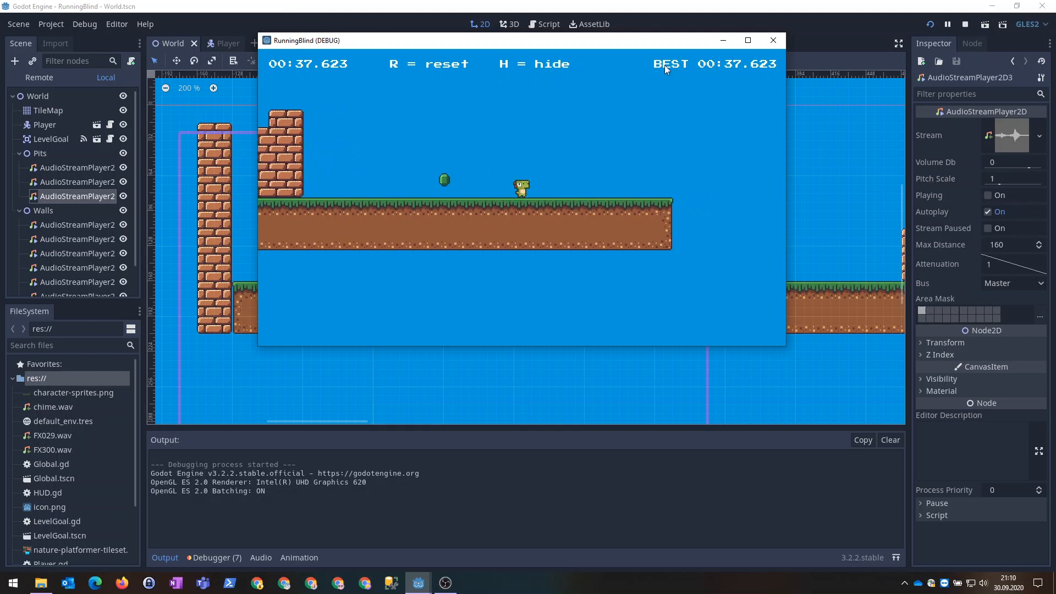
pyautogui.moveTo(712, 76)
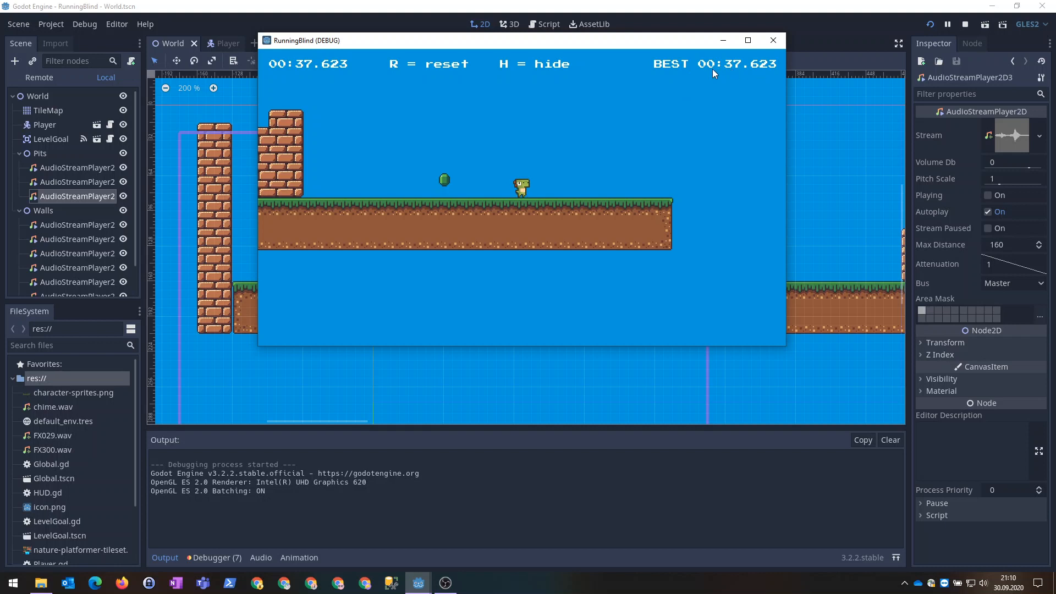
pyautogui.moveTo(653, 167)
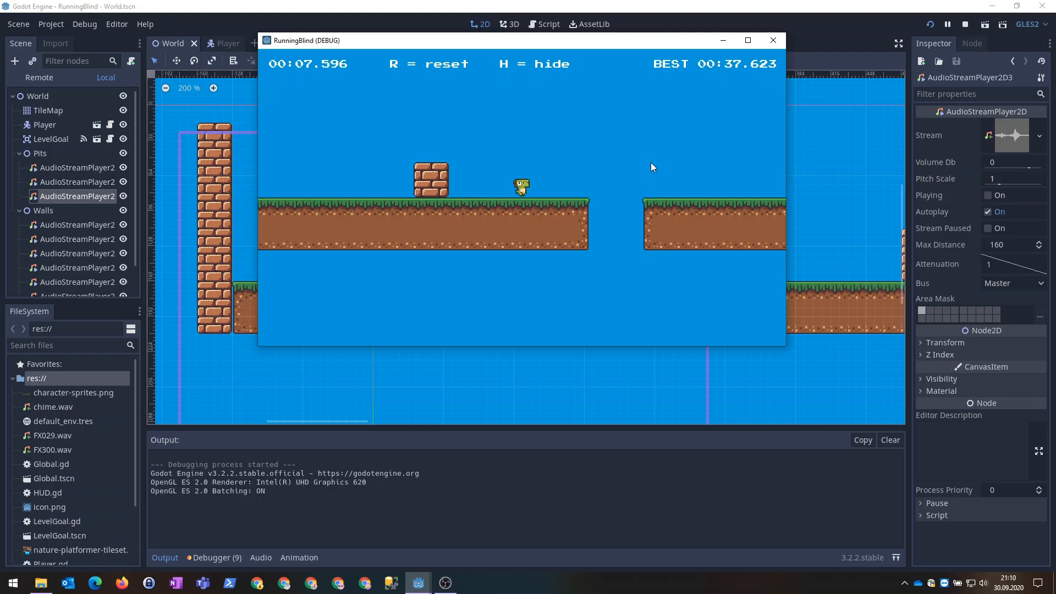
# - Restart the timed run with R and play through the visible level
pyautogui.press('R')
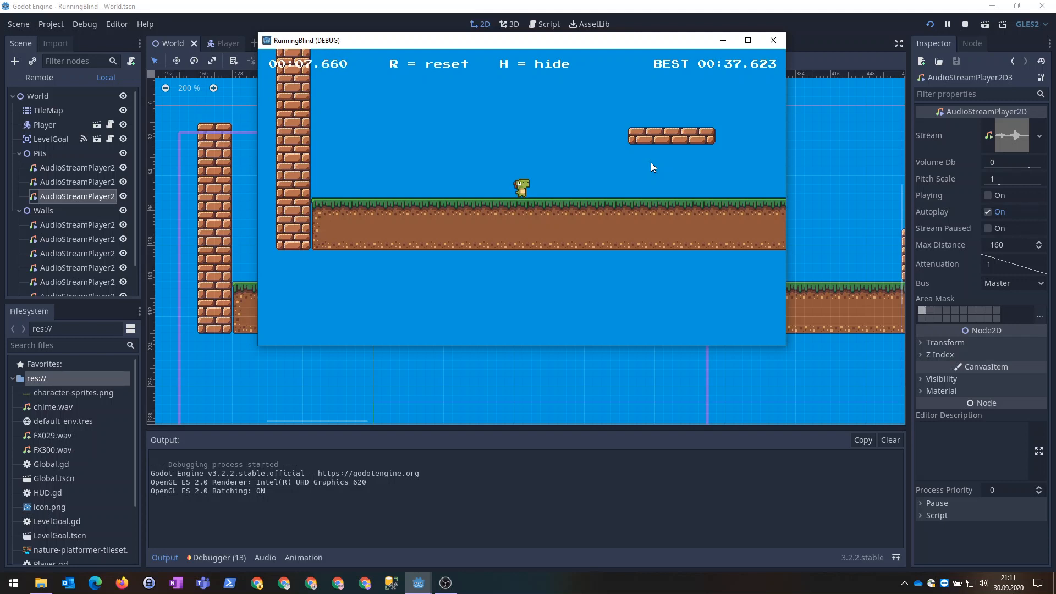
# - Hide the level with H, run it blind to 00:41.278, then show the layout again
pyautogui.press('h')
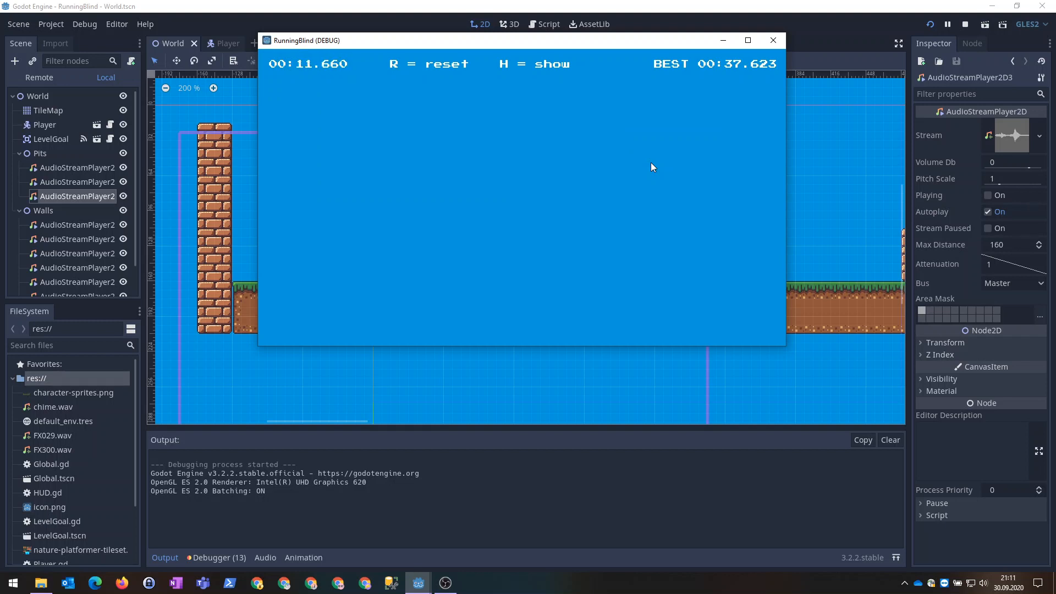
pyautogui.press('r')
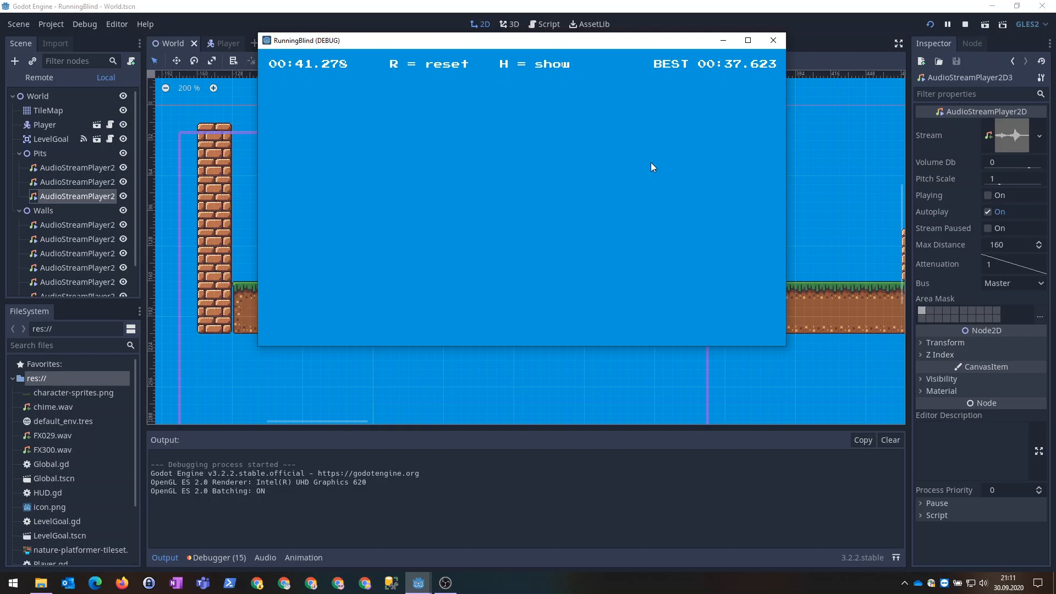
pyautogui.press('H')
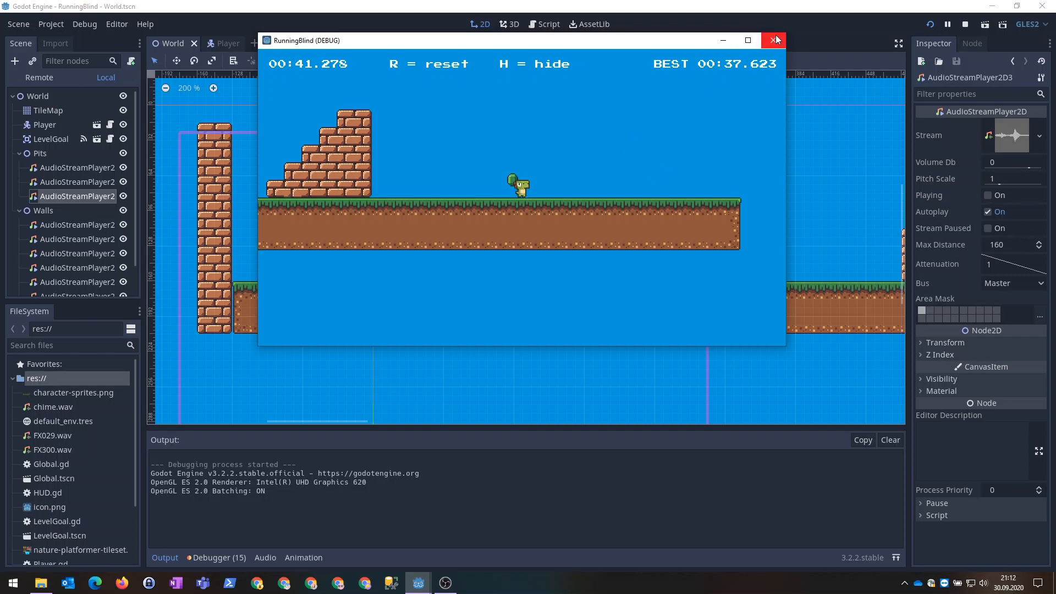
# - Close the RunningBlind (DEBUG) window to stop the debug session
pyautogui.click(773, 39)
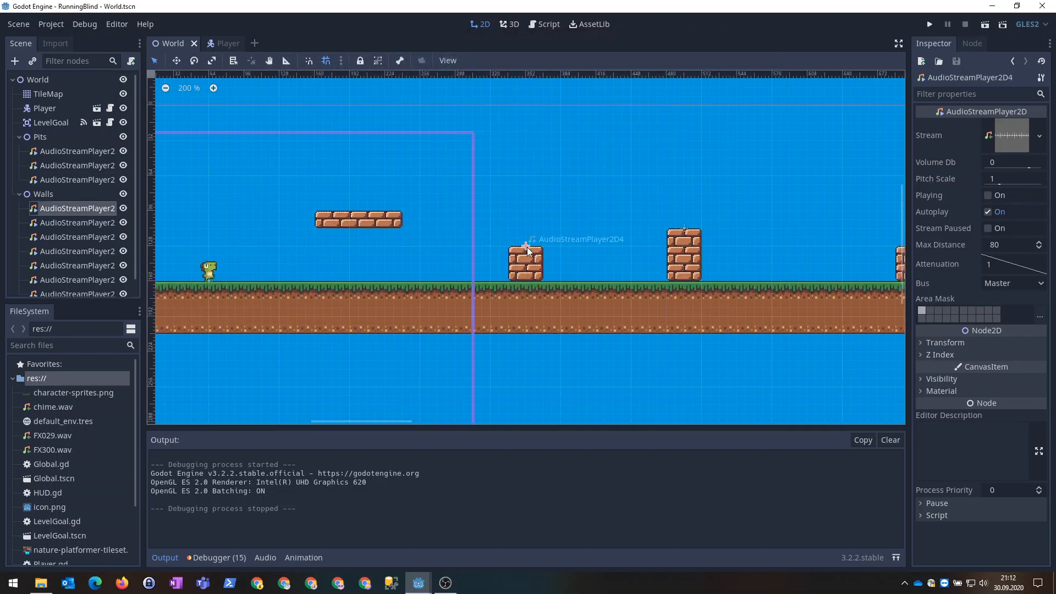
pyautogui.moveTo(457, 259)
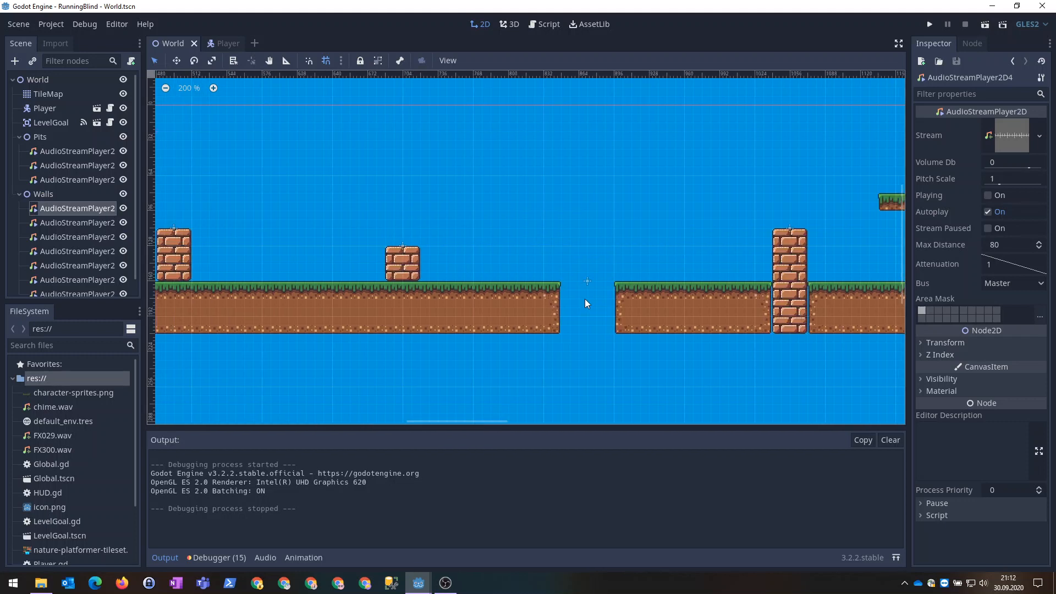
# - Select the pit's AudioStreamPlayer2D to show its Max Distance of 120 versus the walls' 80
pyautogui.click(77, 150)
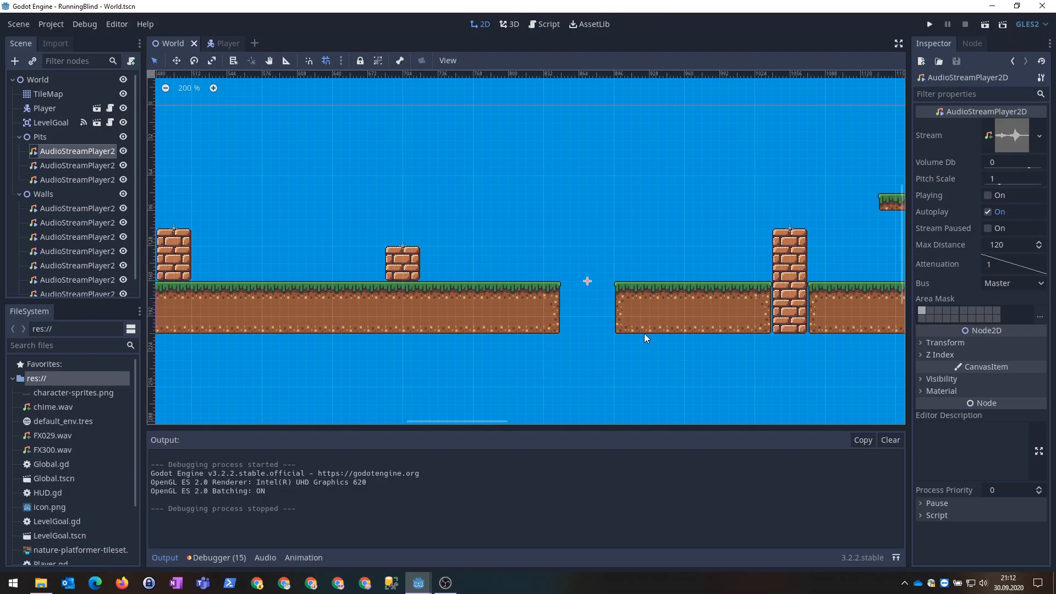
pyautogui.moveTo(985, 250)
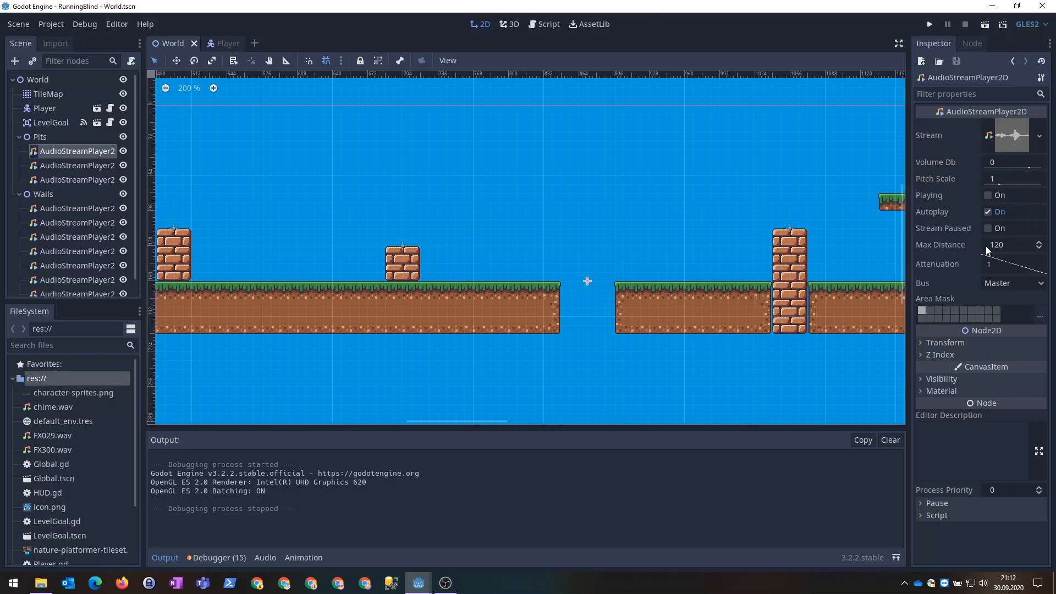
pyautogui.moveTo(402, 252)
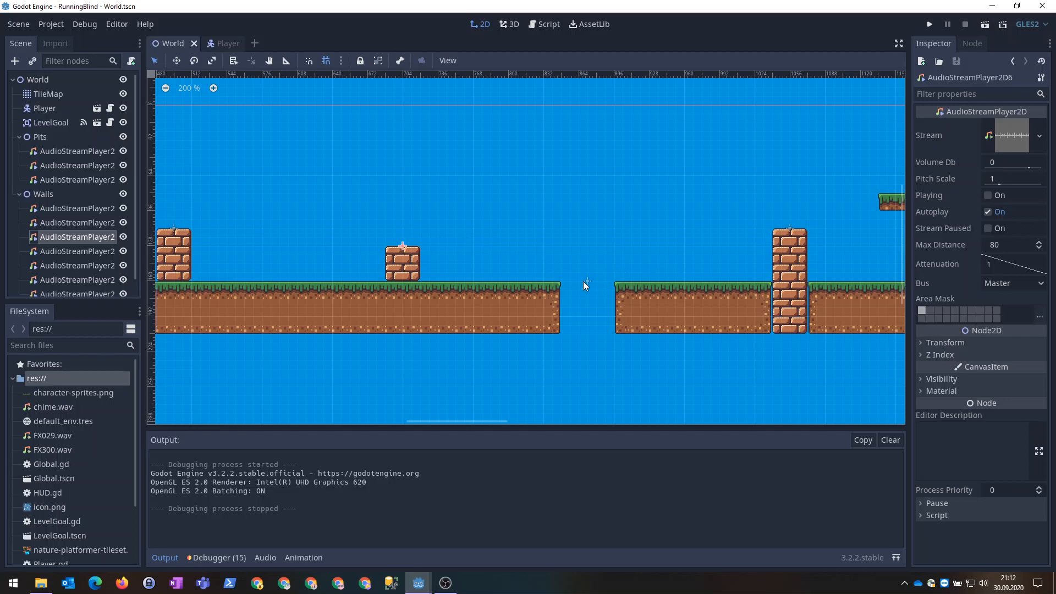
pyautogui.moveTo(586, 284)
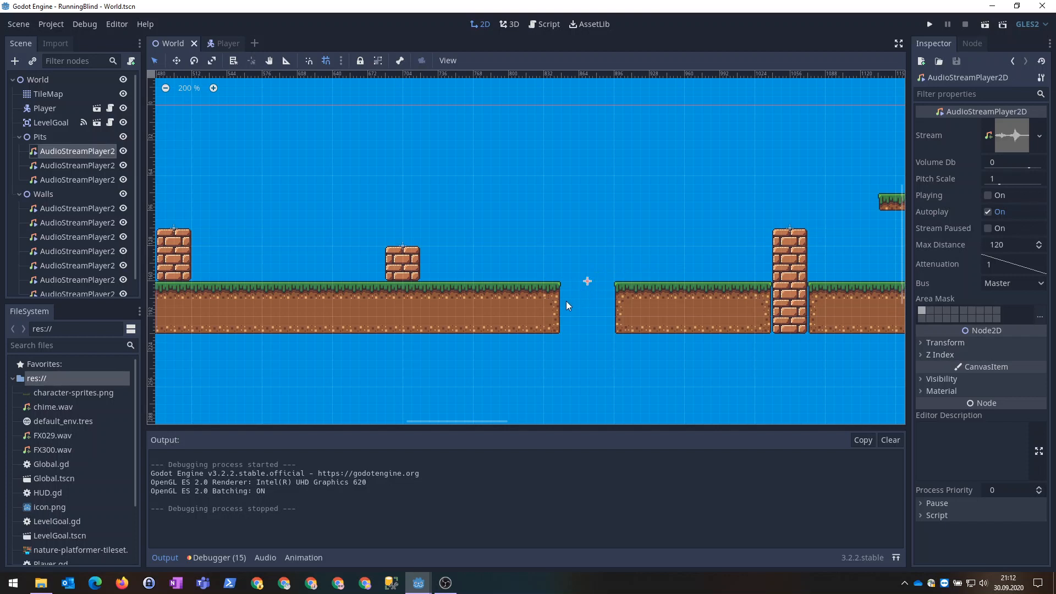
pyautogui.moveTo(589, 301)
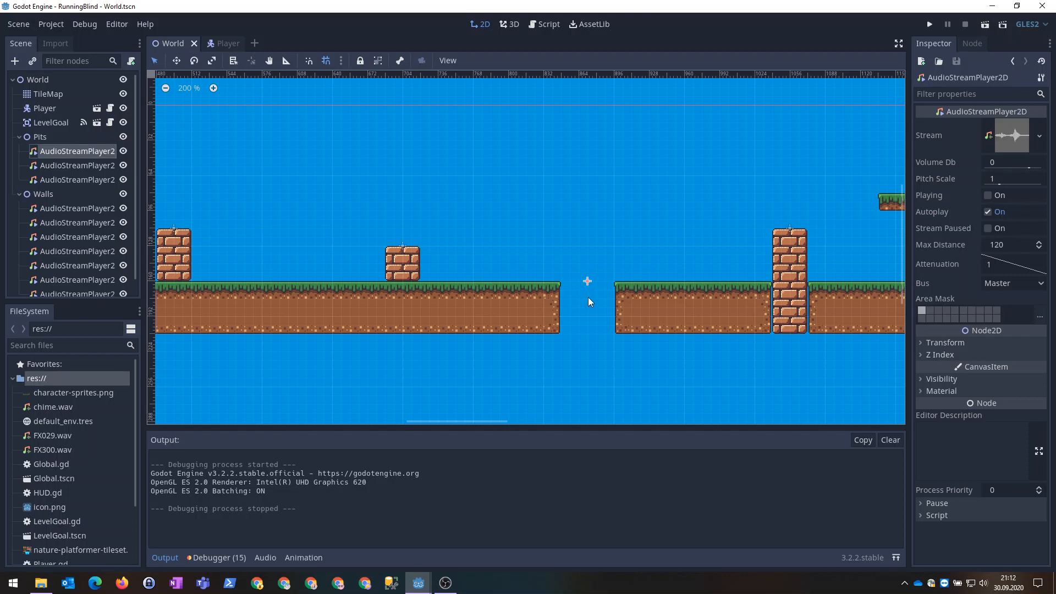
pyautogui.moveTo(101, 160)
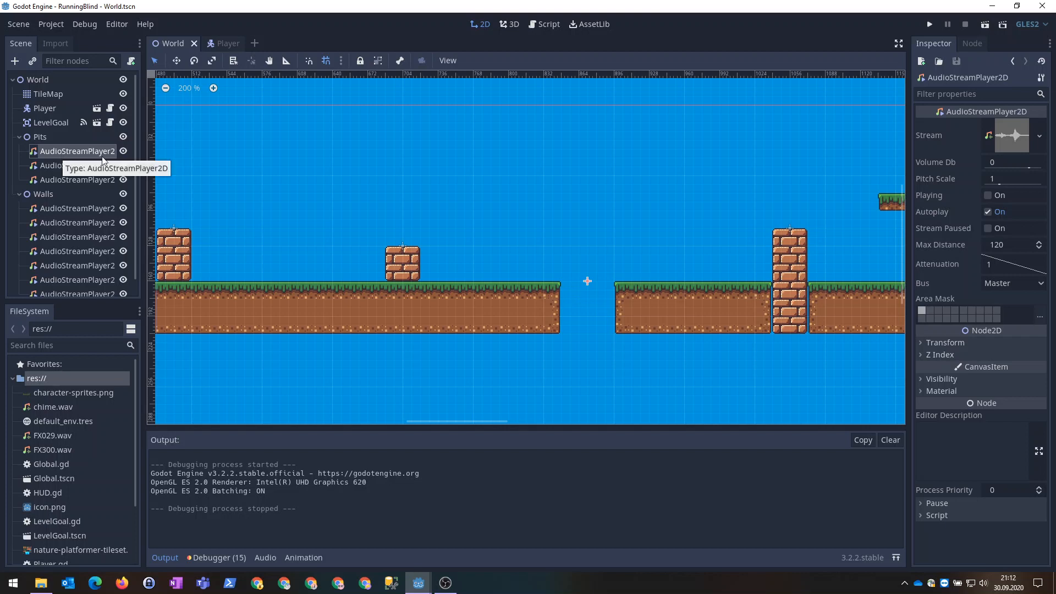
pyautogui.moveTo(202, 178)
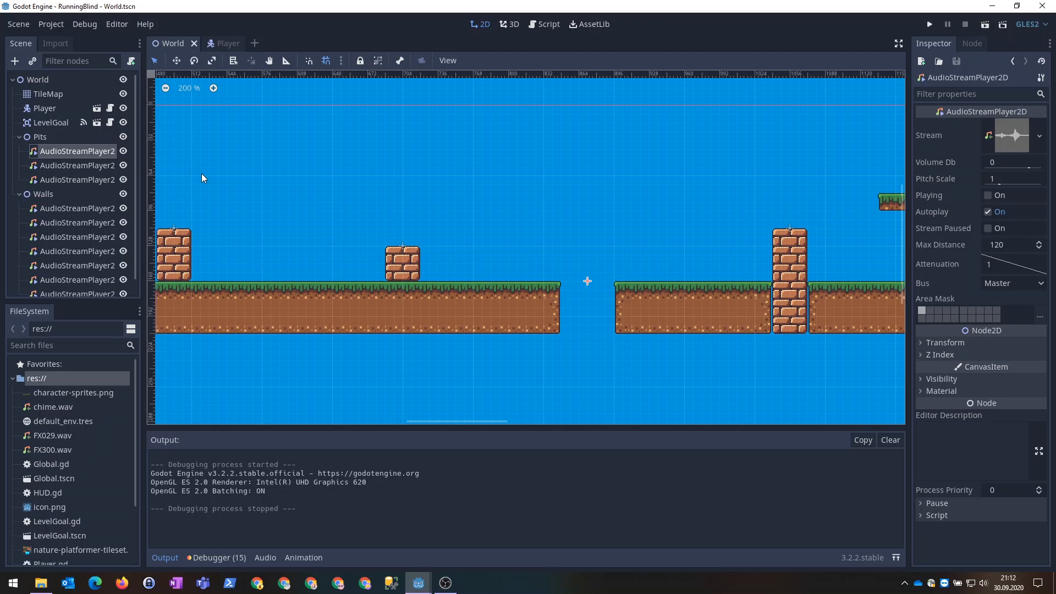
pyautogui.moveTo(245, 208)
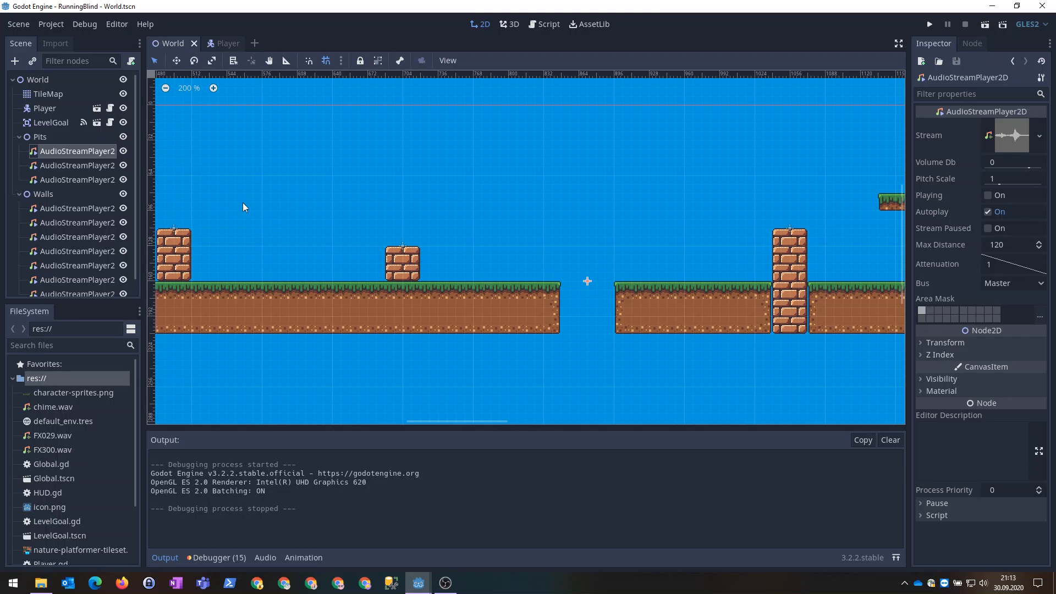
pyautogui.moveTo(285, 278)
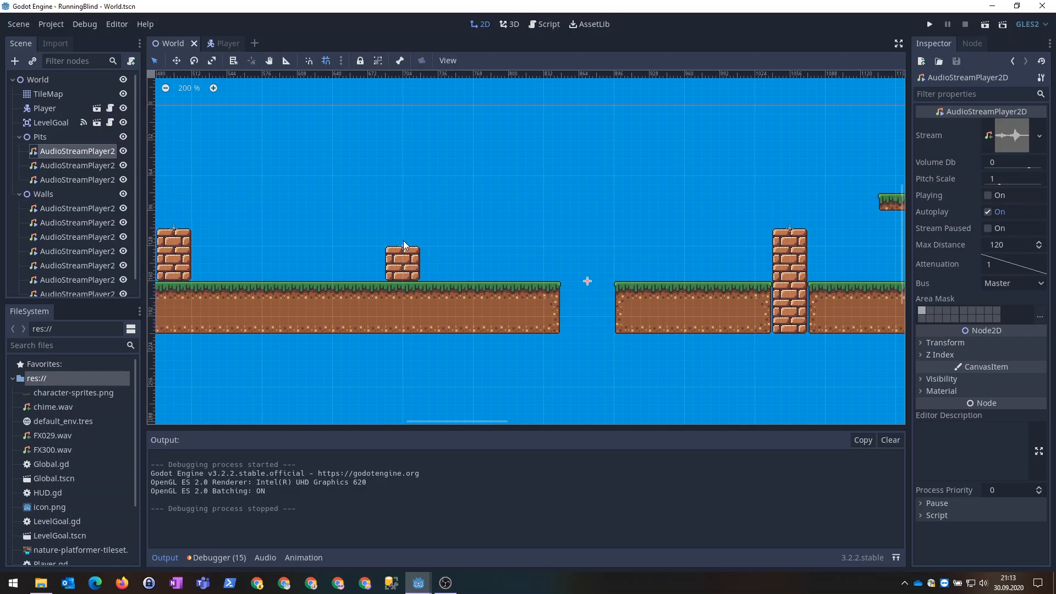
pyautogui.moveTo(466, 223)
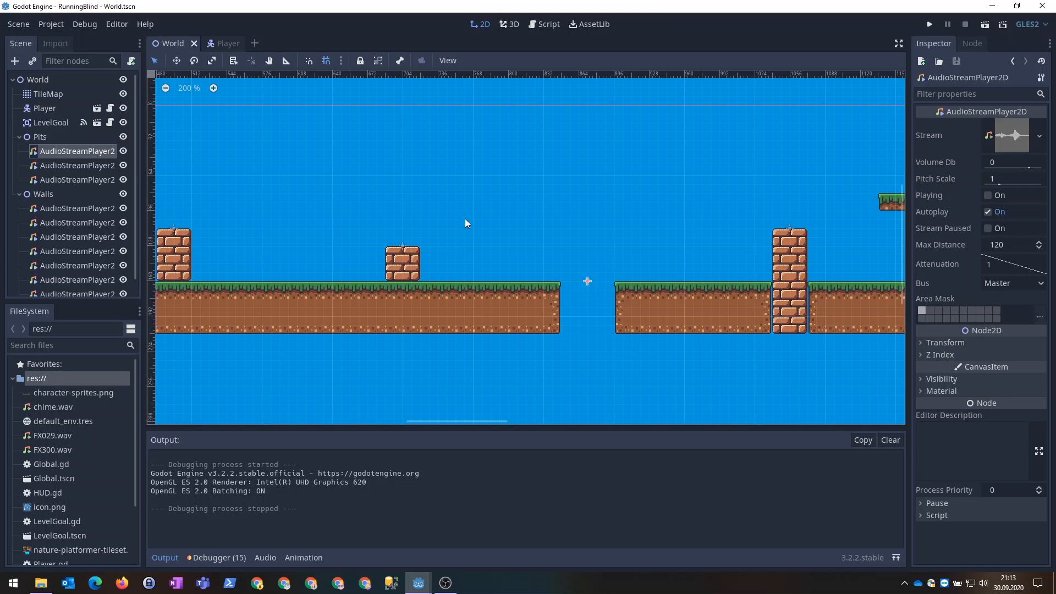
pyautogui.moveTo(414, 226)
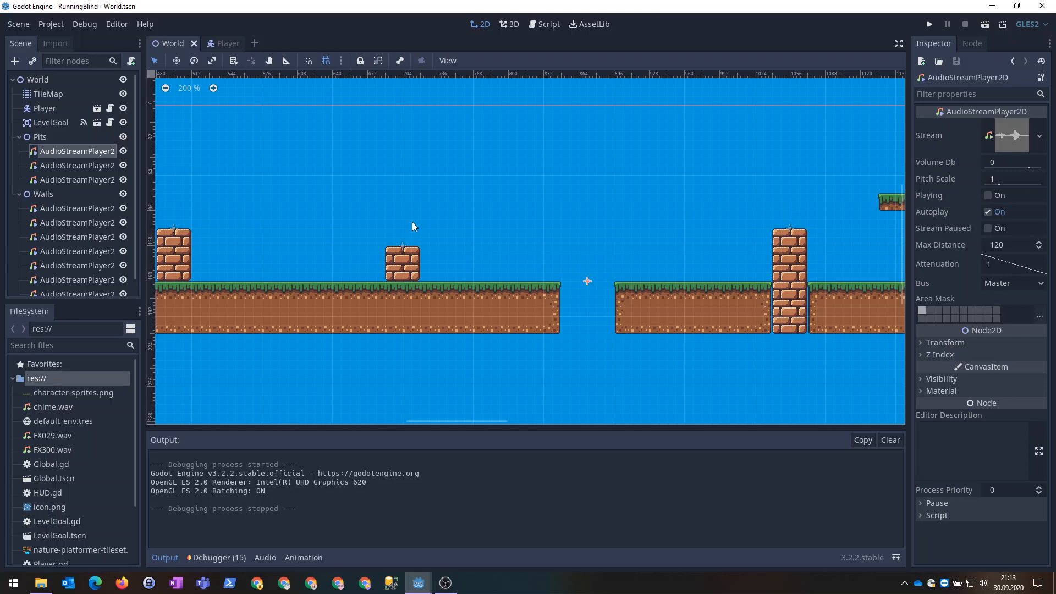
pyautogui.moveTo(435, 276)
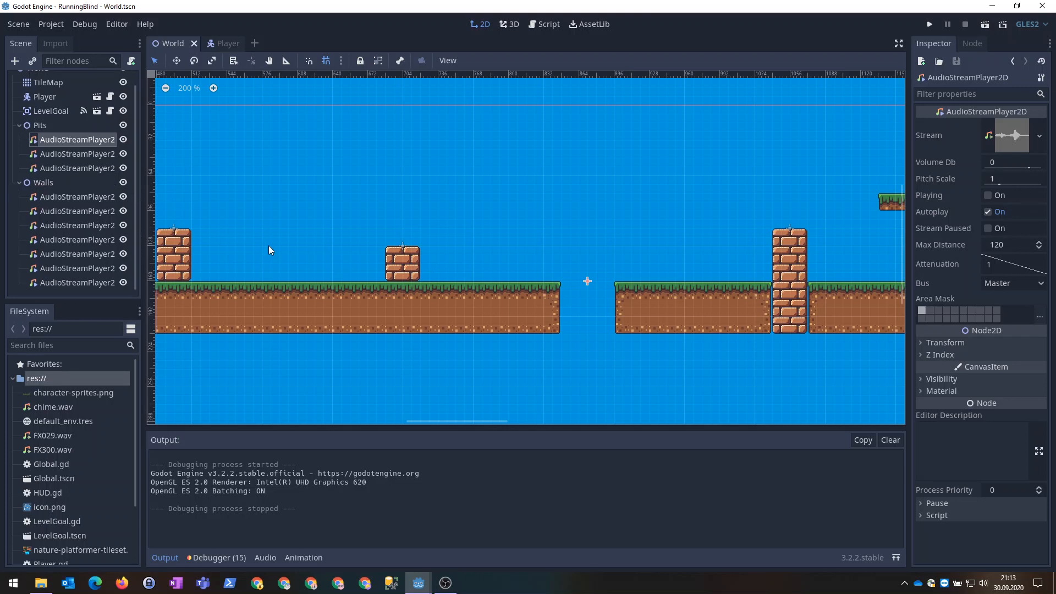
pyautogui.moveTo(283, 246)
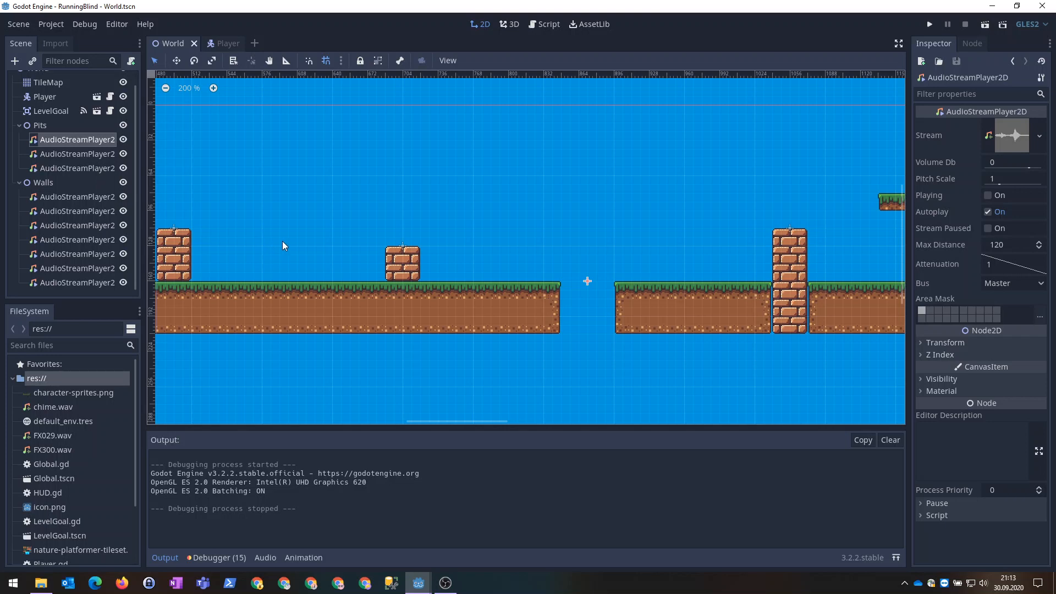
pyautogui.moveTo(285, 242)
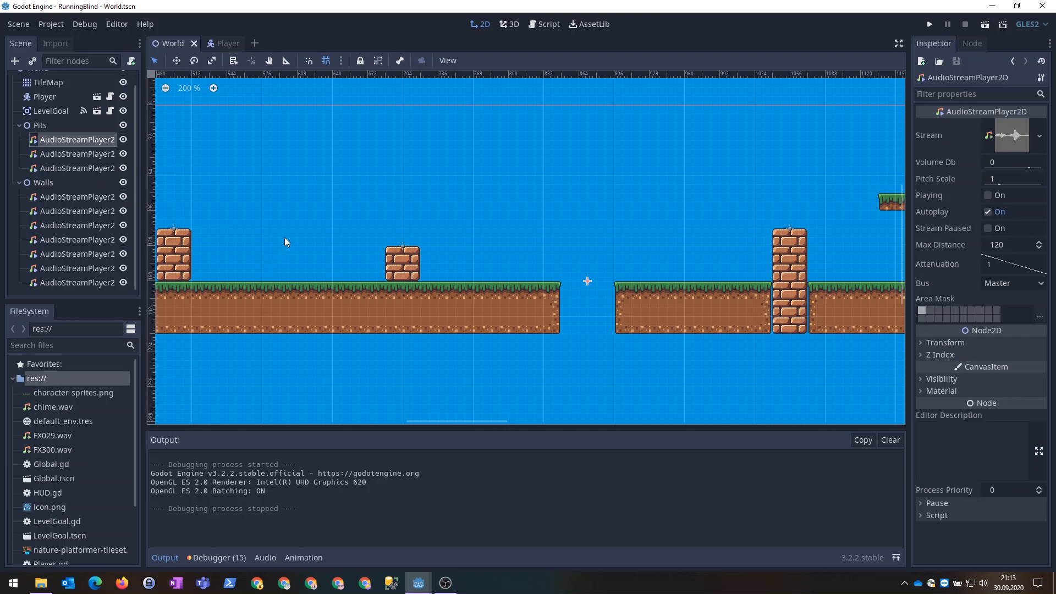
pyautogui.moveTo(285, 246)
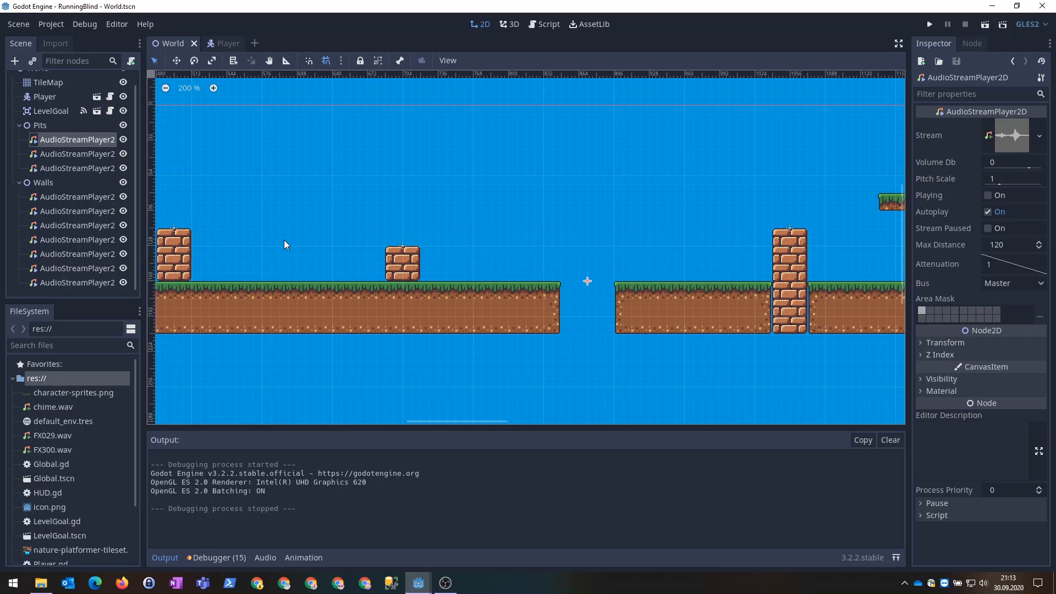
pyautogui.moveTo(446, 266)
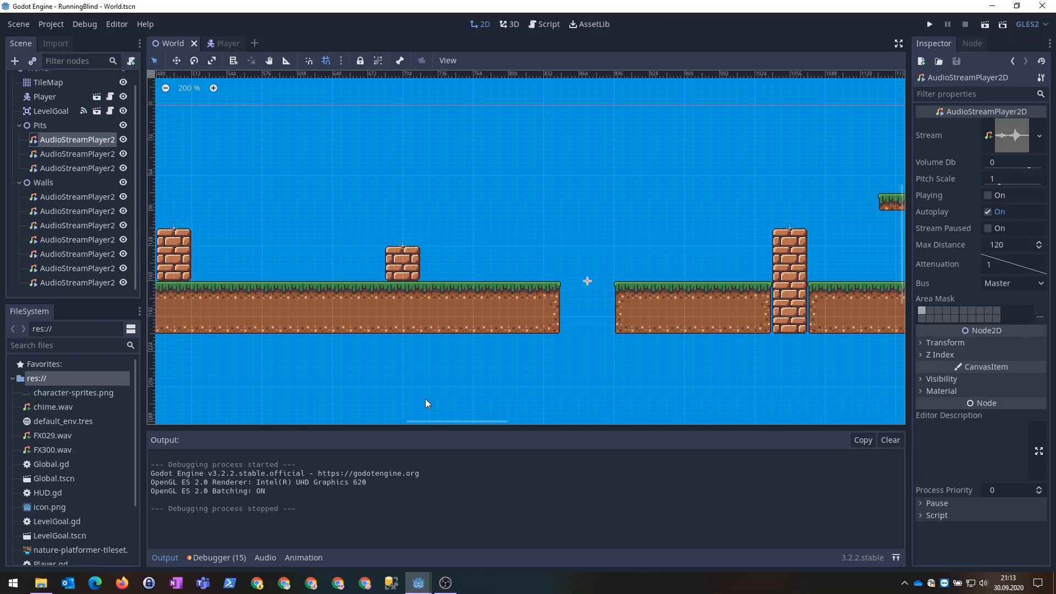
pyautogui.moveTo(428, 400)
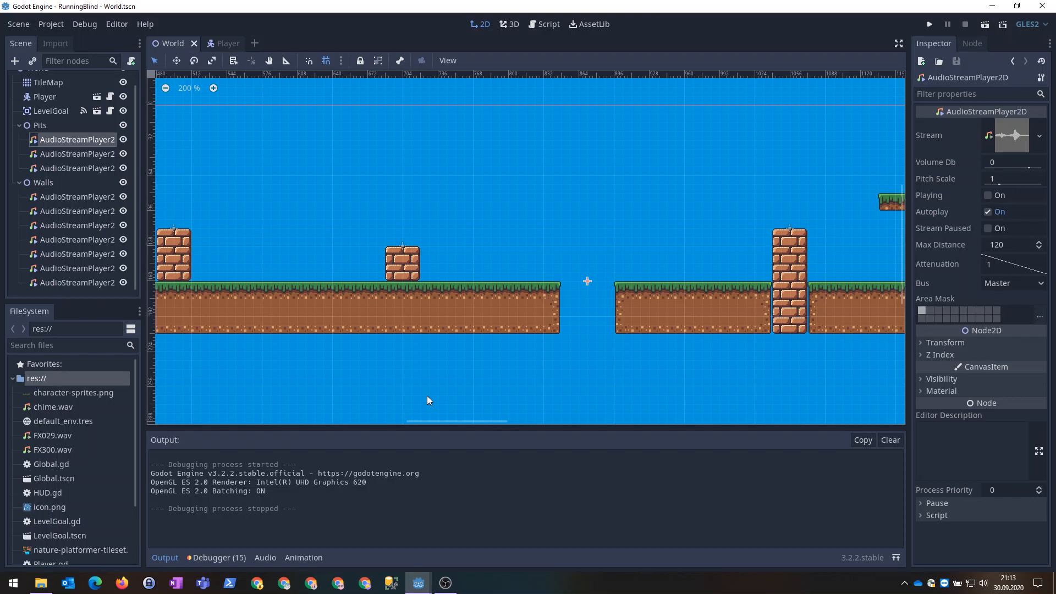
pyautogui.moveTo(461, 427)
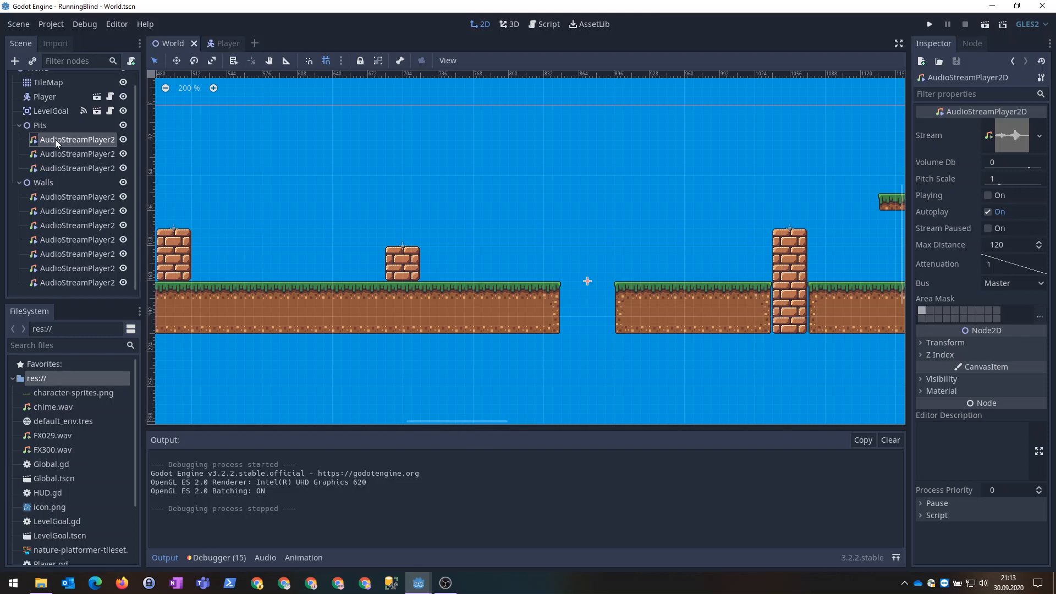
pyautogui.moveTo(462, 425)
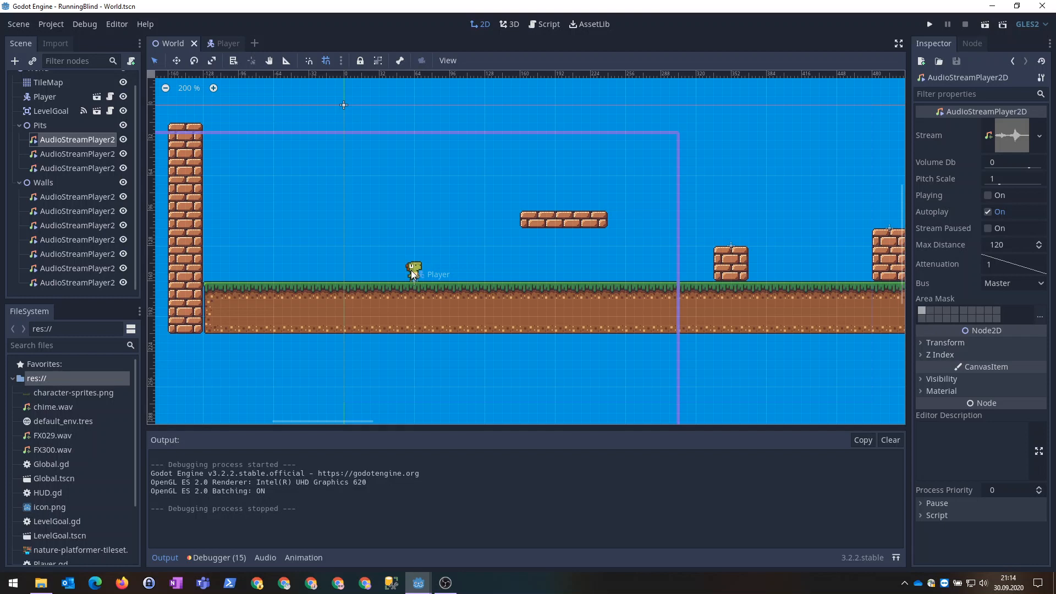
pyautogui.moveTo(420, 275)
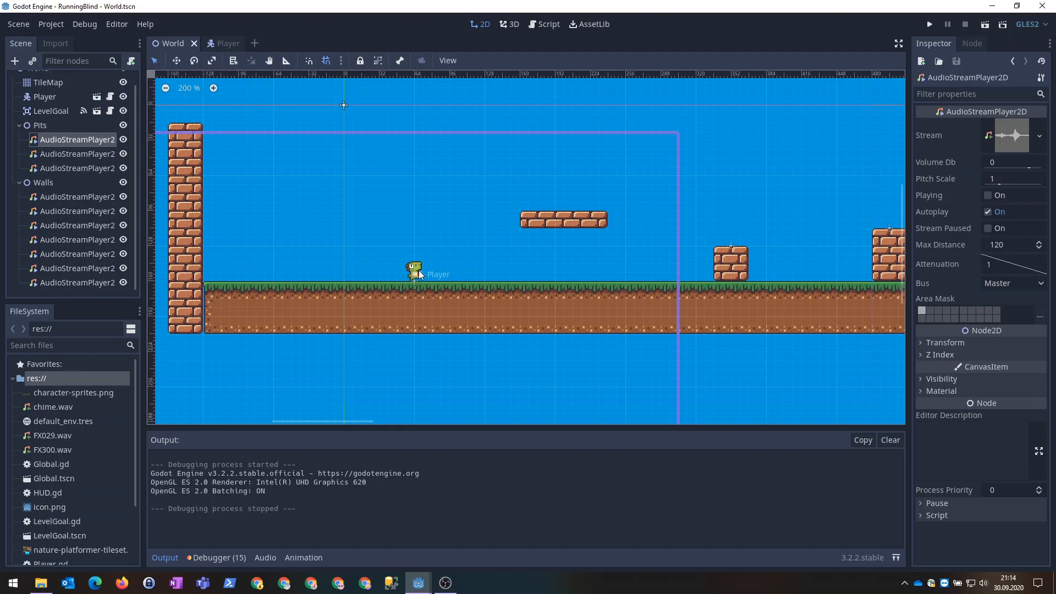
pyautogui.moveTo(419, 280)
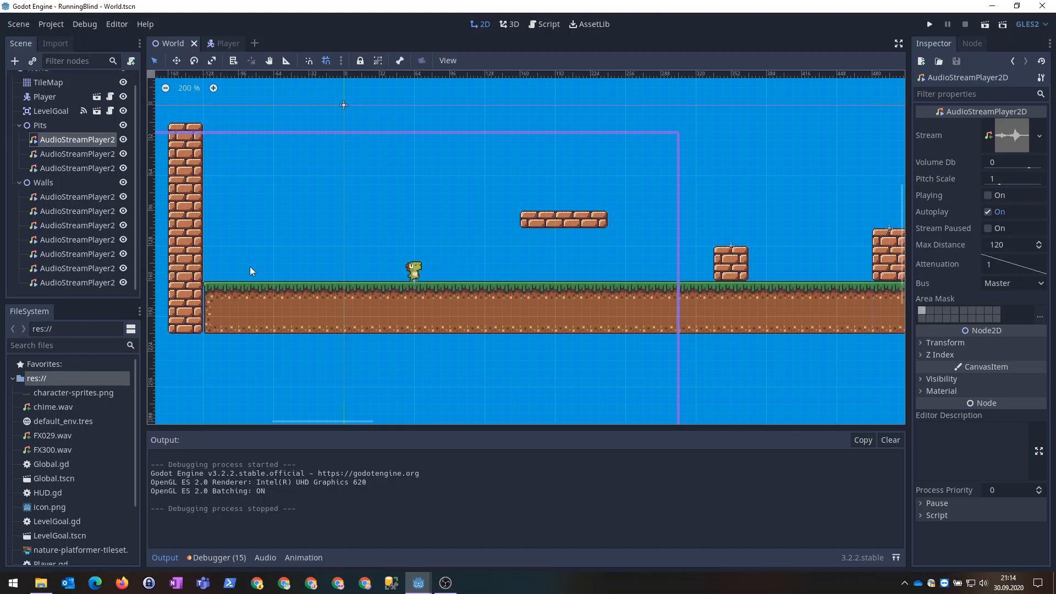
pyautogui.moveTo(436, 277)
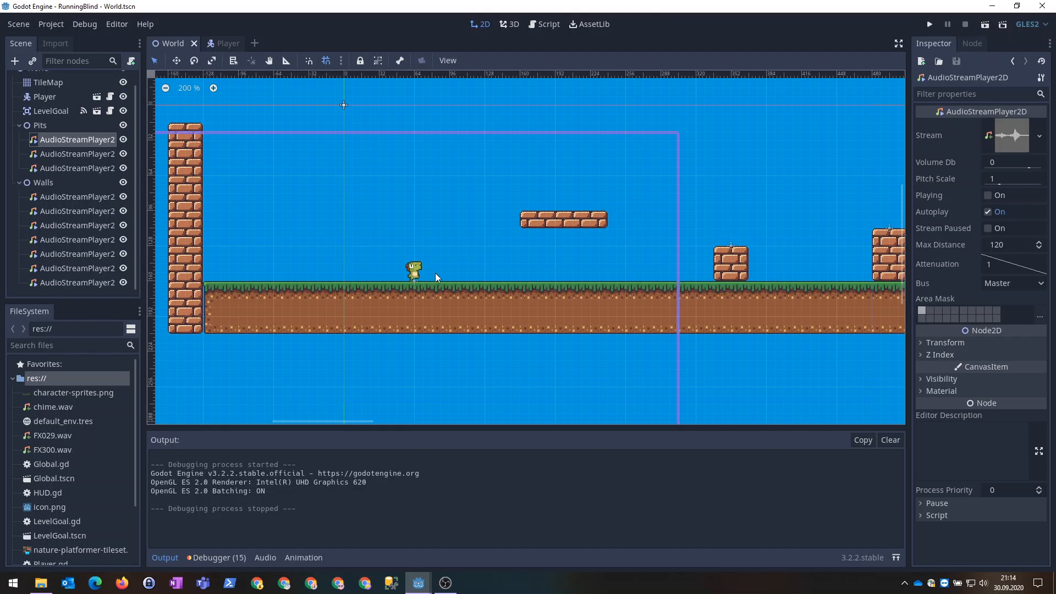
pyautogui.moveTo(490, 281)
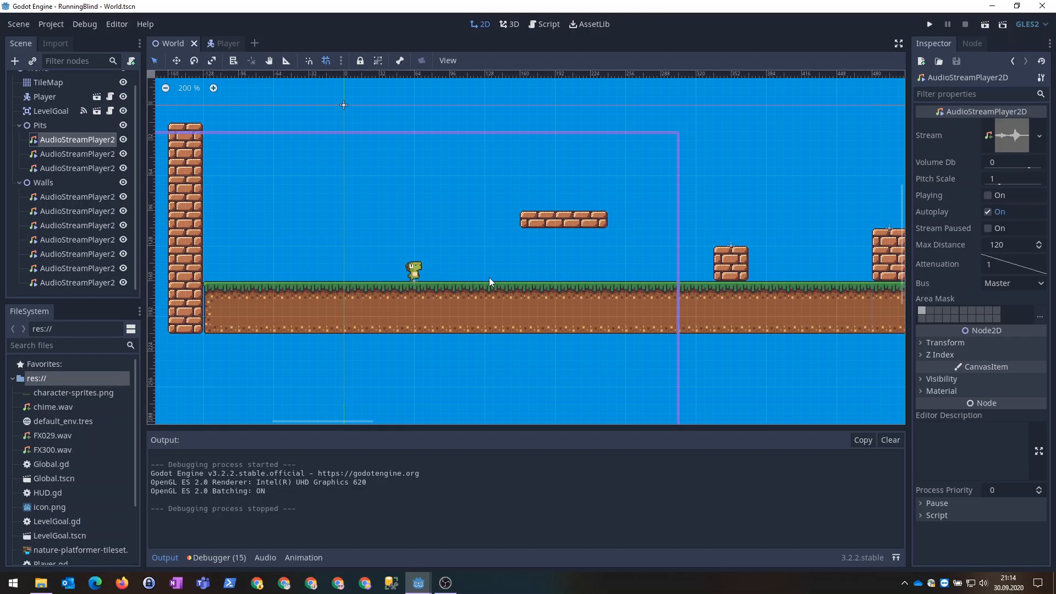
pyautogui.moveTo(485, 282)
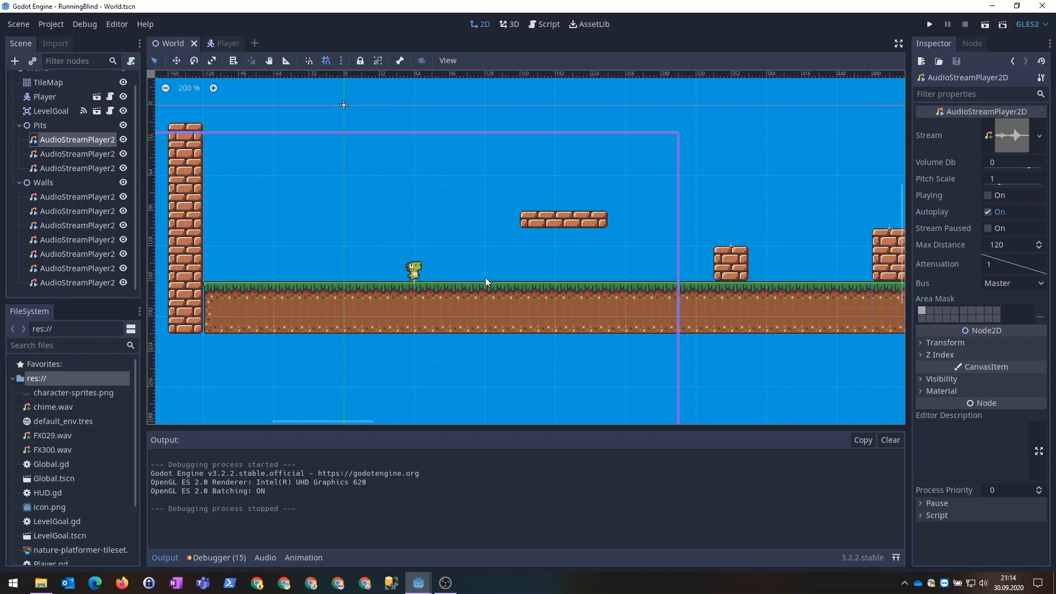
pyautogui.moveTo(509, 275)
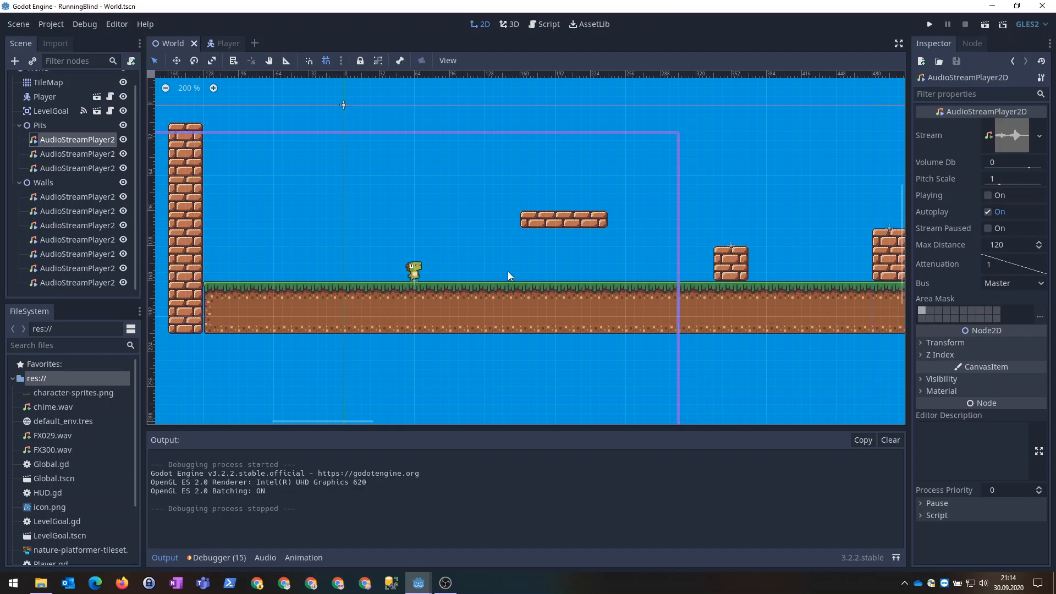
pyautogui.moveTo(508, 281)
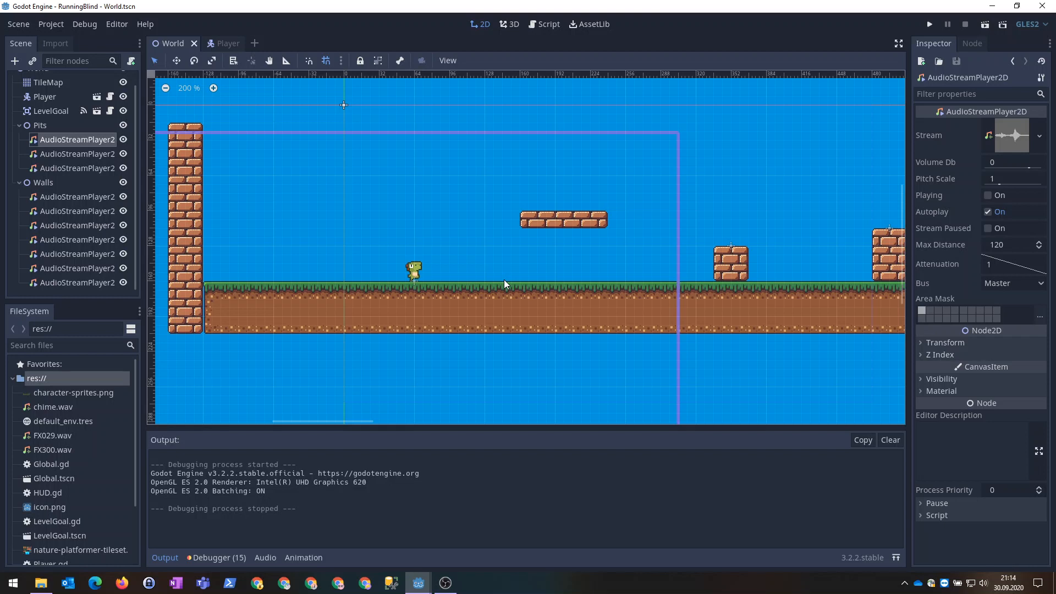
pyautogui.moveTo(499, 282)
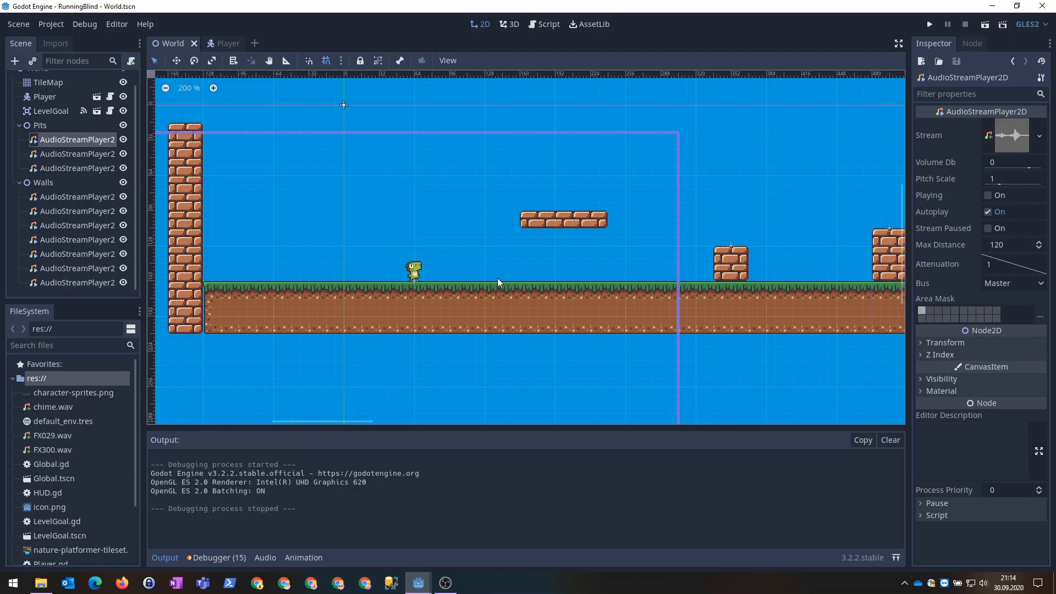
pyautogui.moveTo(471, 282)
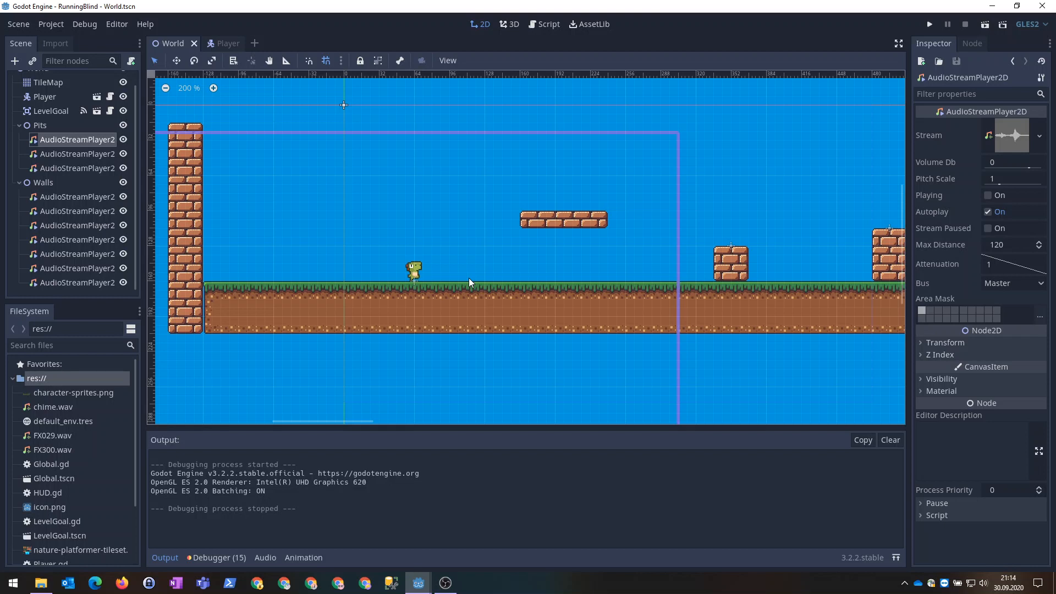
pyautogui.moveTo(728, 256)
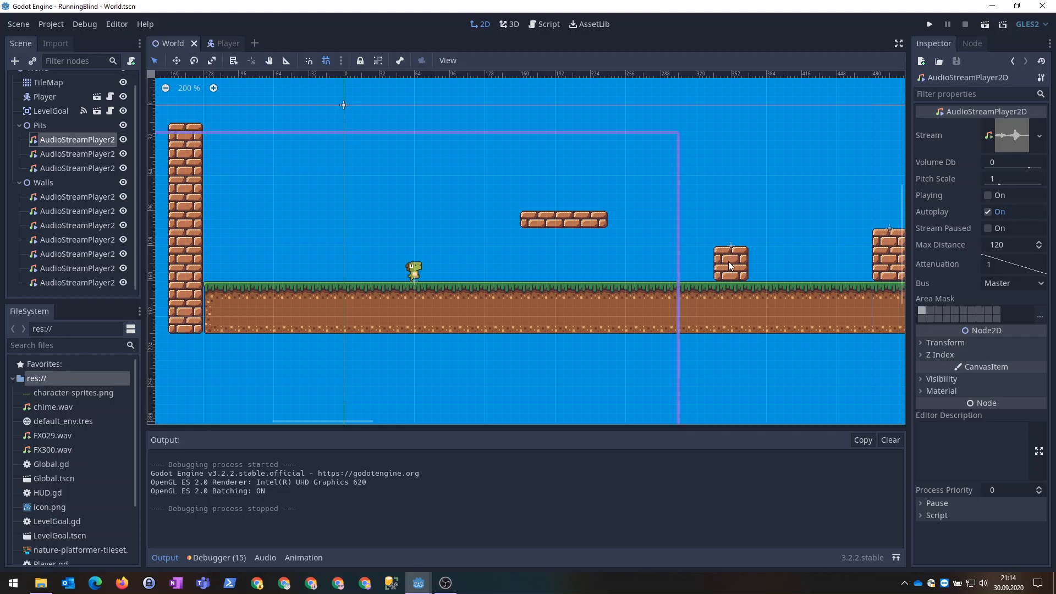
pyautogui.moveTo(733, 257)
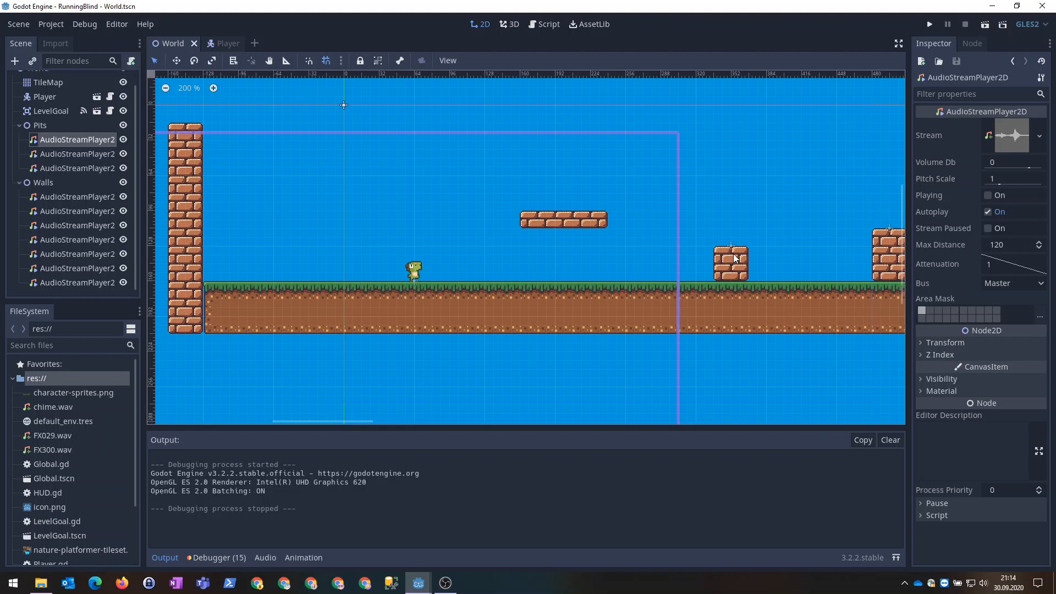
pyautogui.moveTo(636, 255)
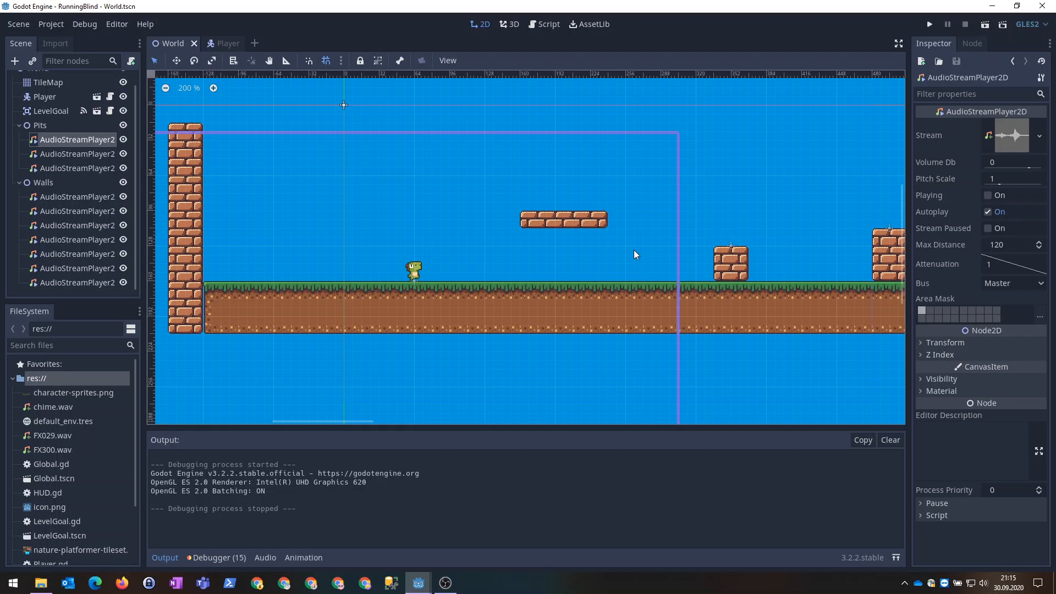
pyautogui.moveTo(586, 247)
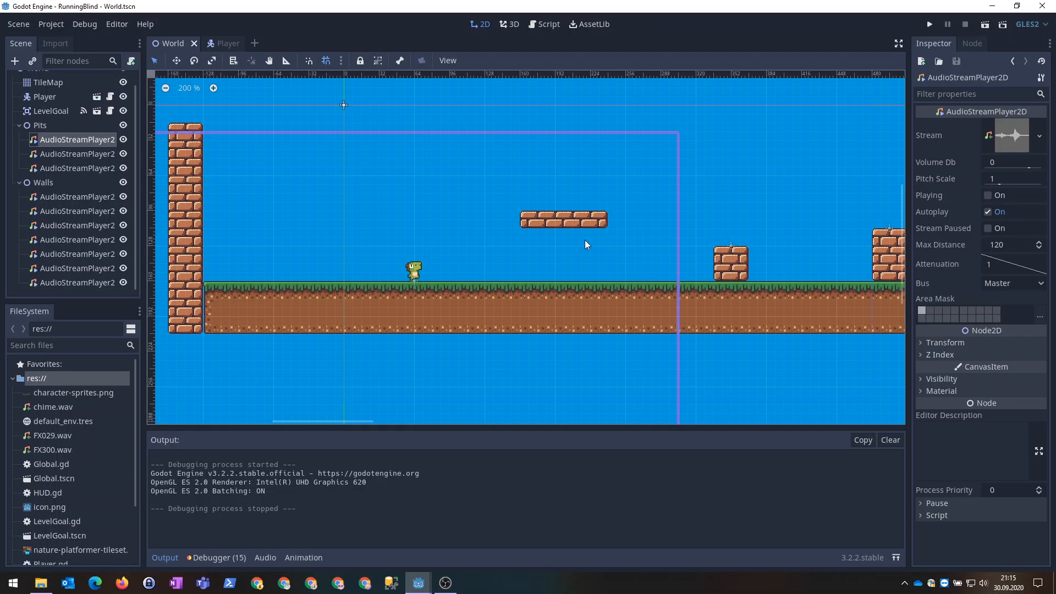
pyautogui.moveTo(448, 253)
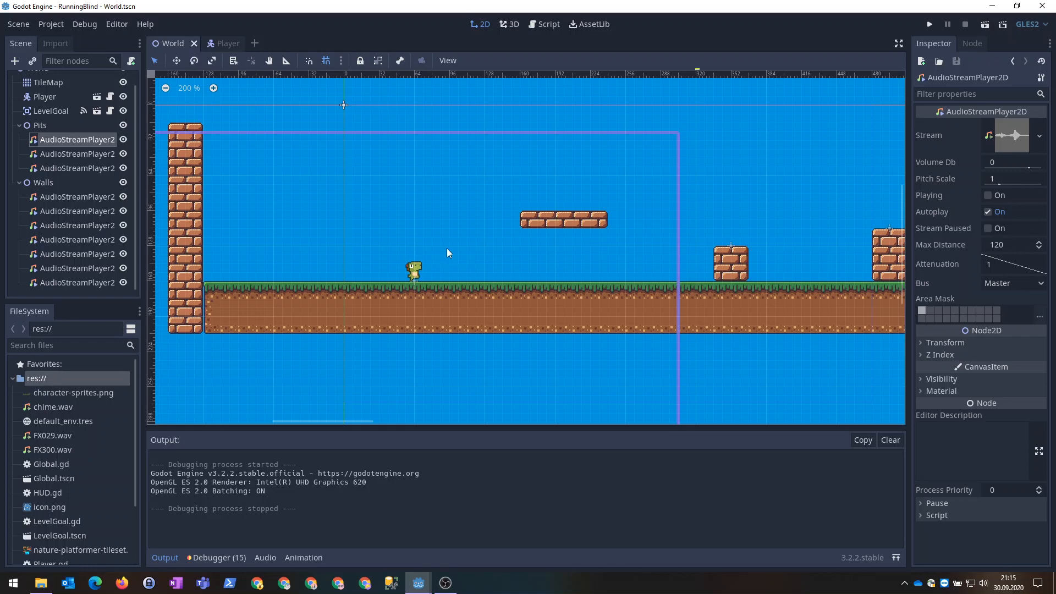